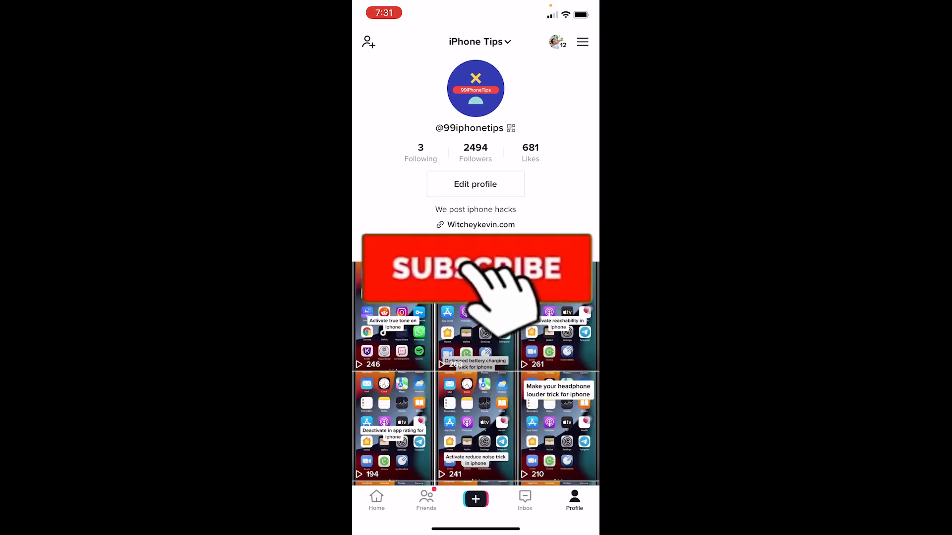
# Edit the profile website so it reads 'Witcheykevin.comf' and save it
pyautogui.click(475, 268)
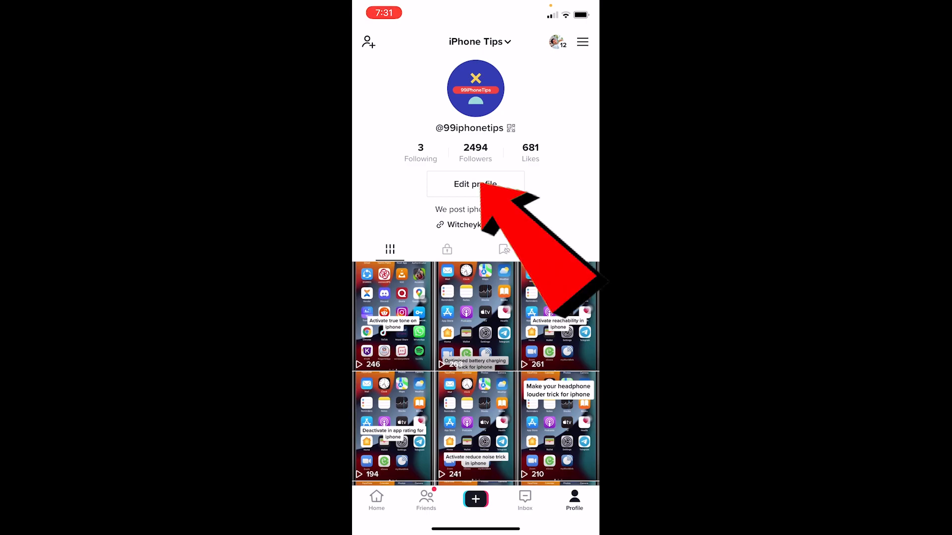
pyautogui.click(475, 184)
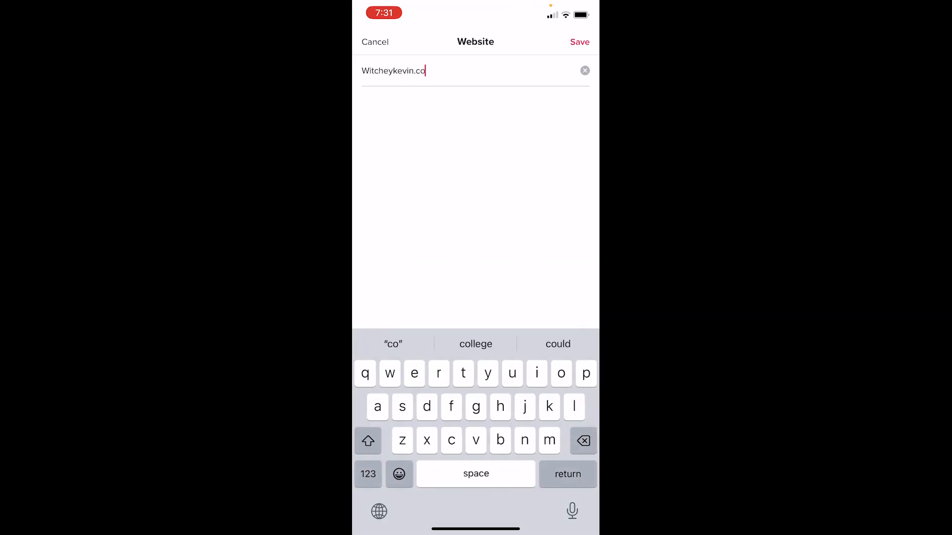
pyautogui.write('m')
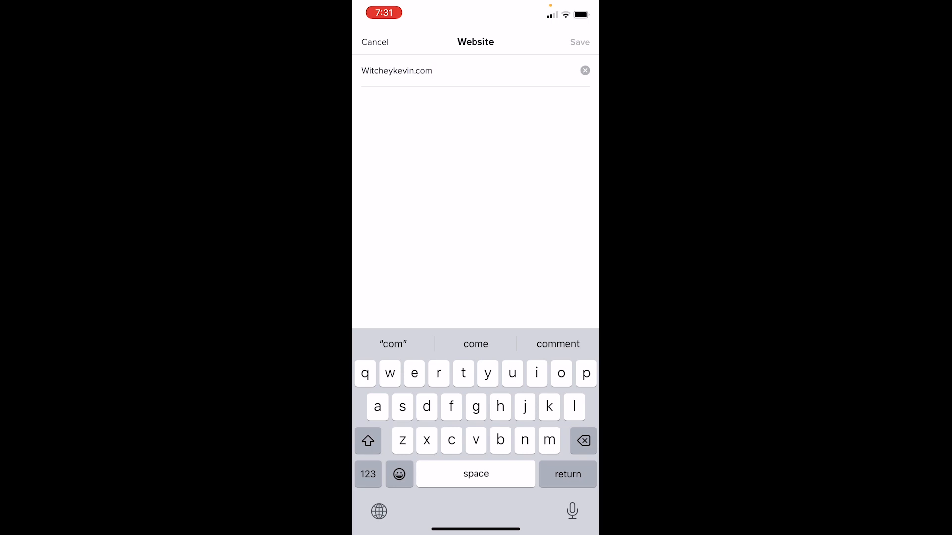
pyautogui.write('f')
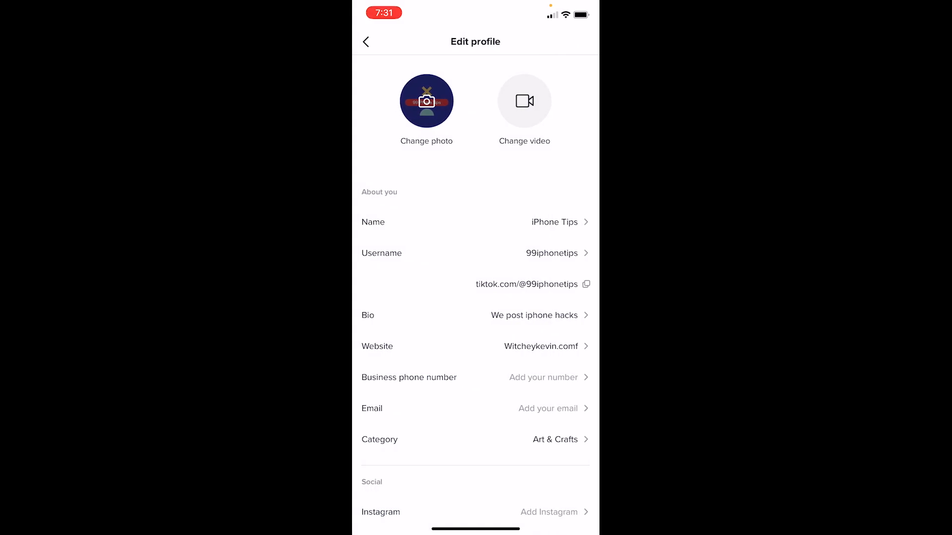
# Return to the profile, then reopen the empty Website field in Edit profile
pyautogui.click(365, 41)
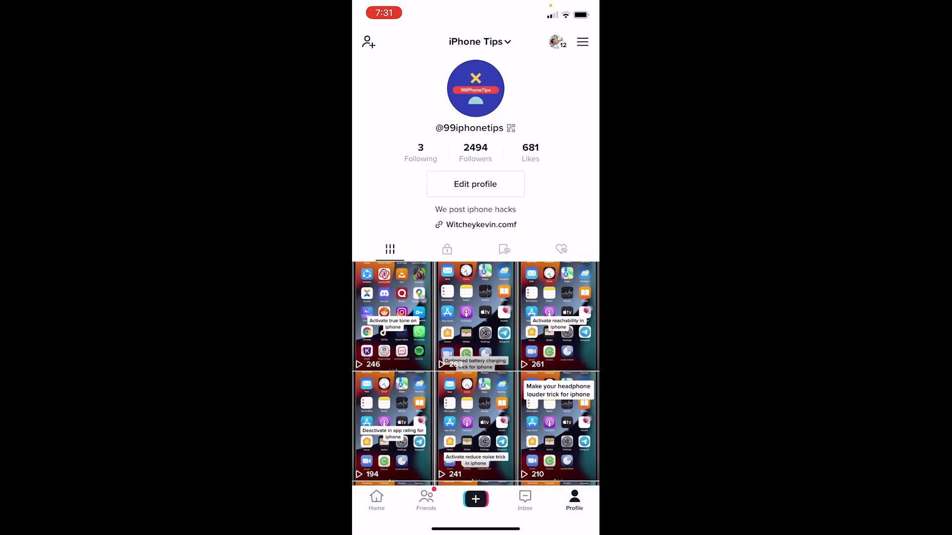
pyautogui.scroll(3)
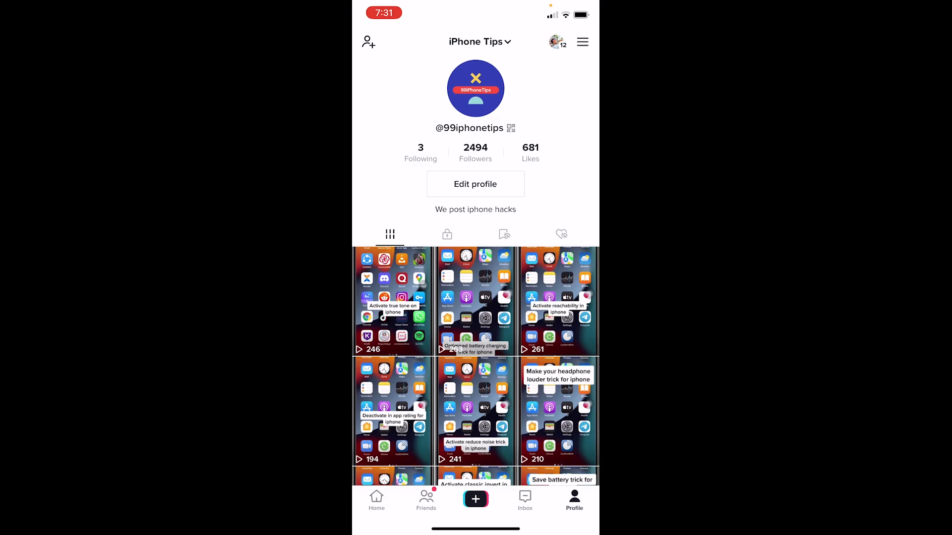
pyautogui.click(476, 184)
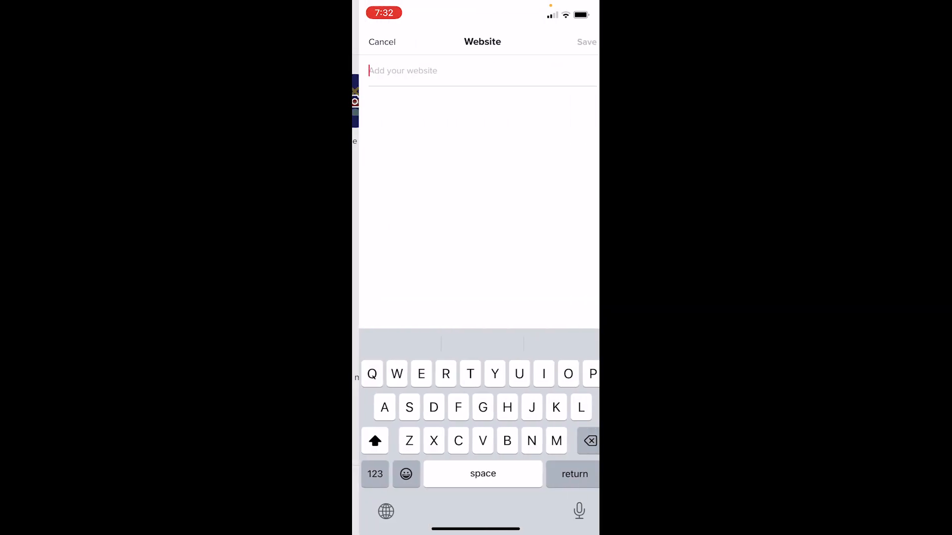
# Enter 'Witchykevin.com' as the website, save, and confirm the link on the profile
pyautogui.click(381, 41)
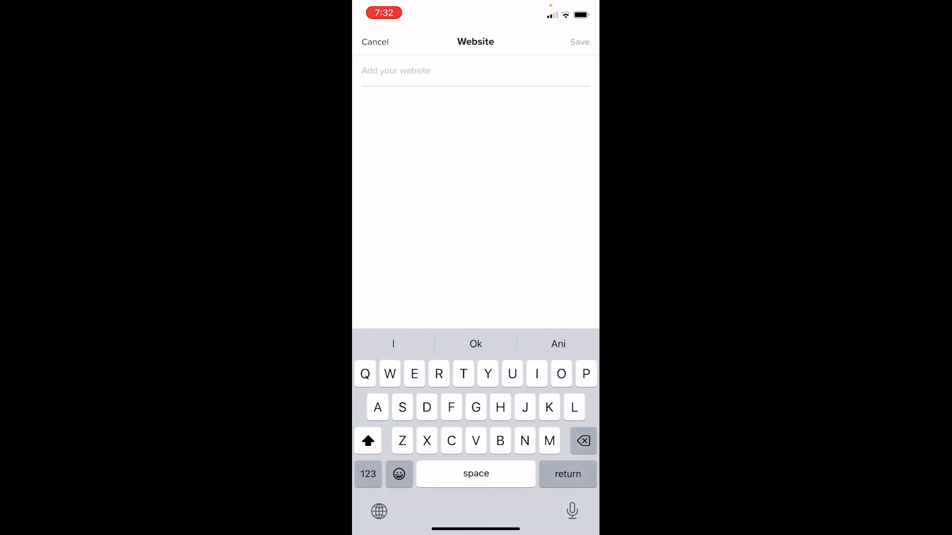
pyautogui.write('Wir')
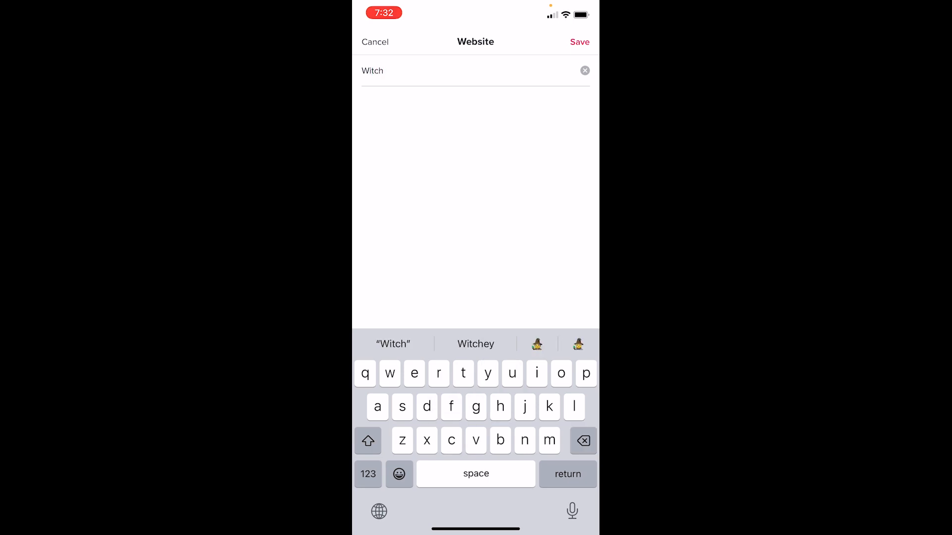
pyautogui.write('ykevin')
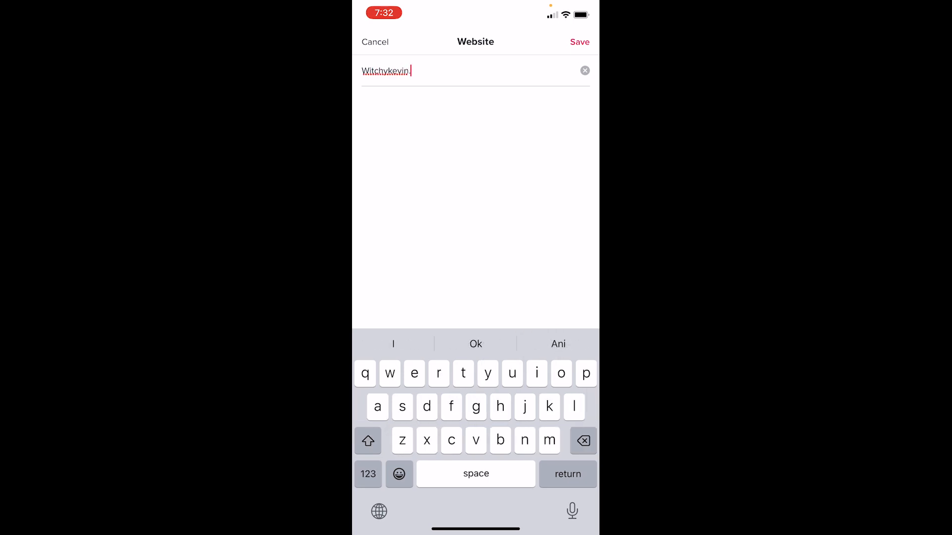
pyautogui.write('.com')
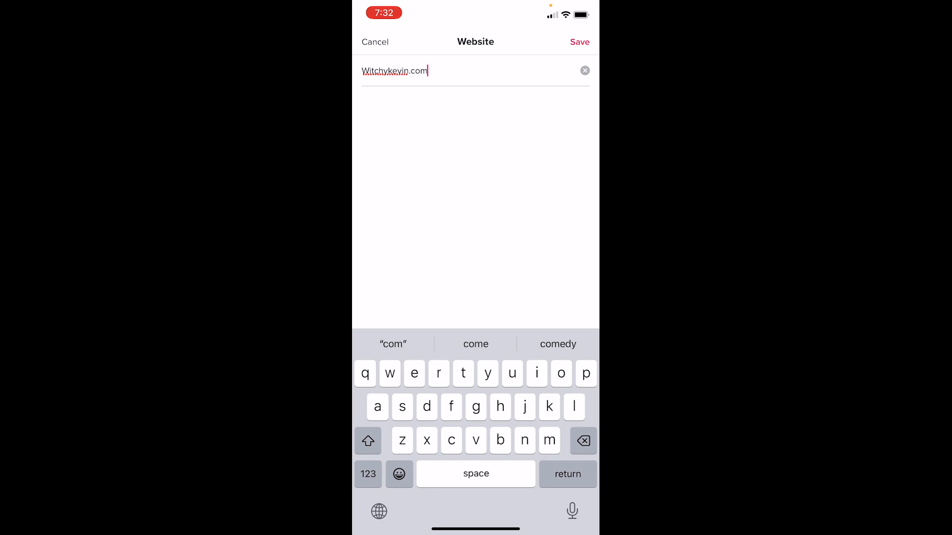
pyautogui.click(578, 41)
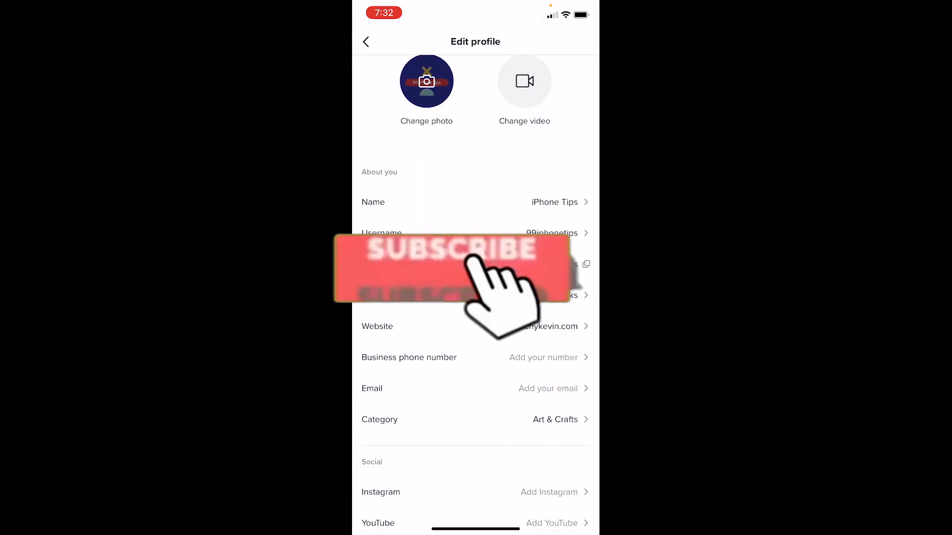
pyautogui.click(365, 41)
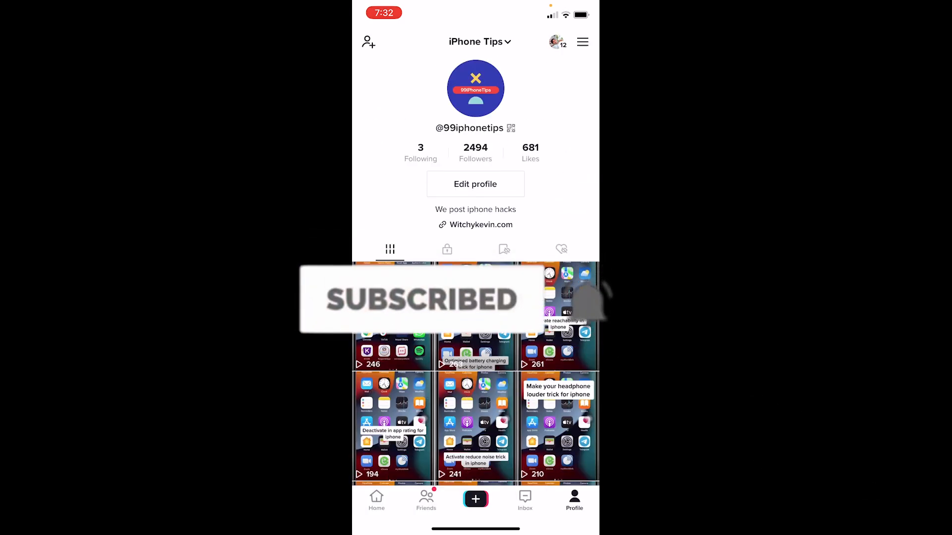